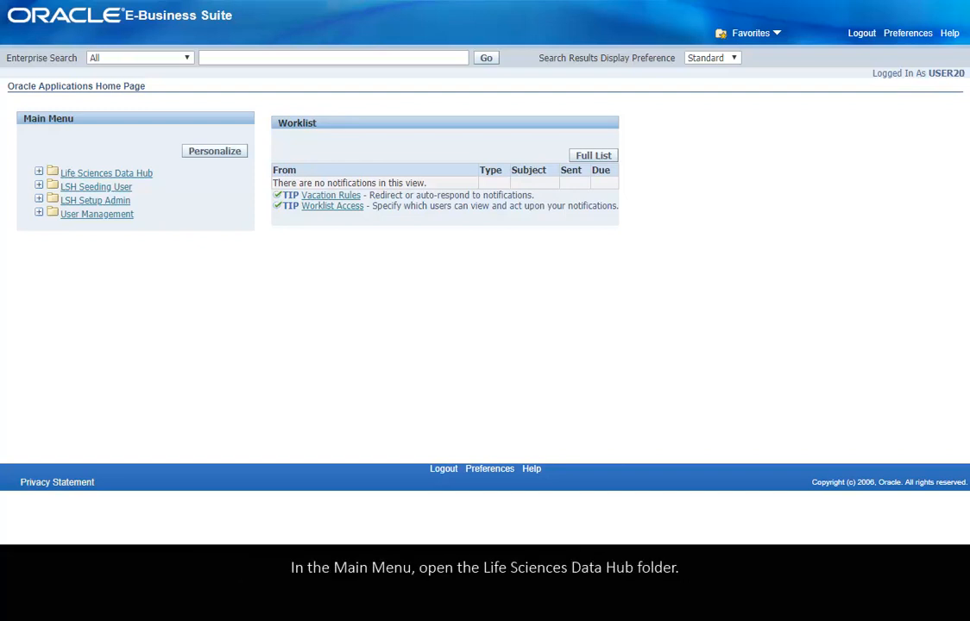
# Step: Navigate from the Life Sciences Data Hub menu to Applications and the Maintain Domains list
pyautogui.click(38, 173)
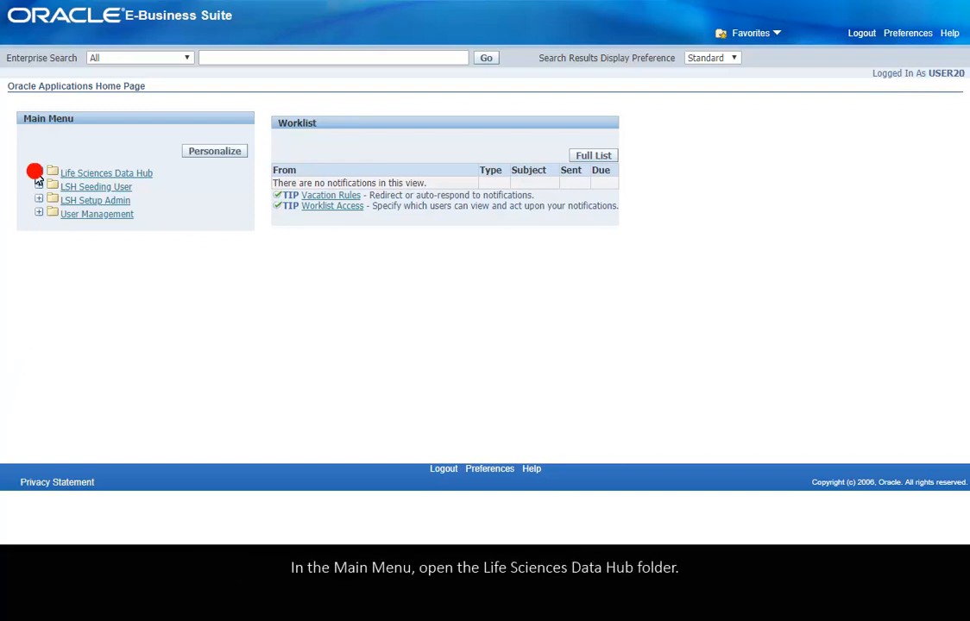
pyautogui.click(38, 173)
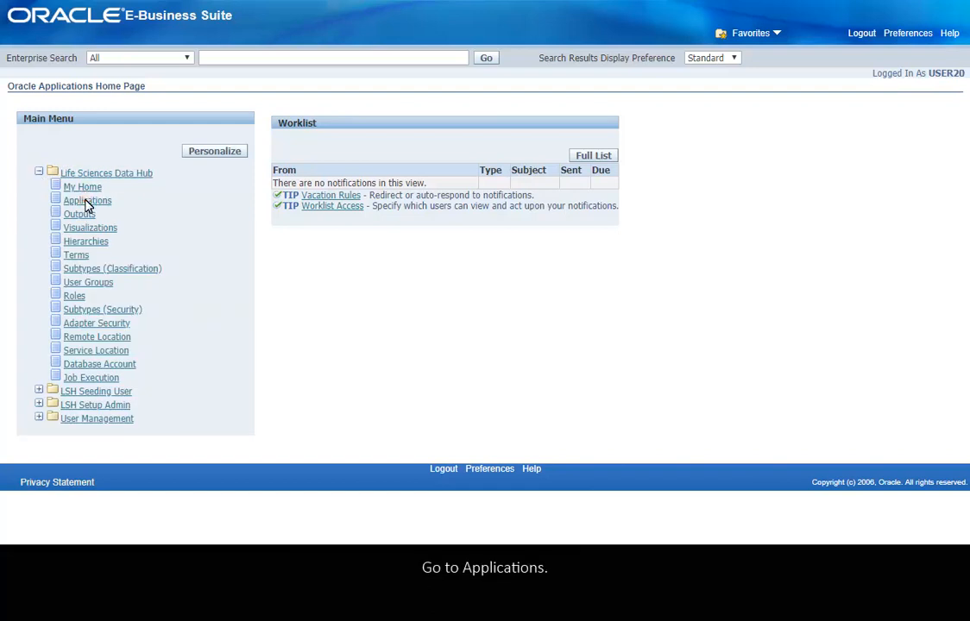
pyautogui.click(87, 201)
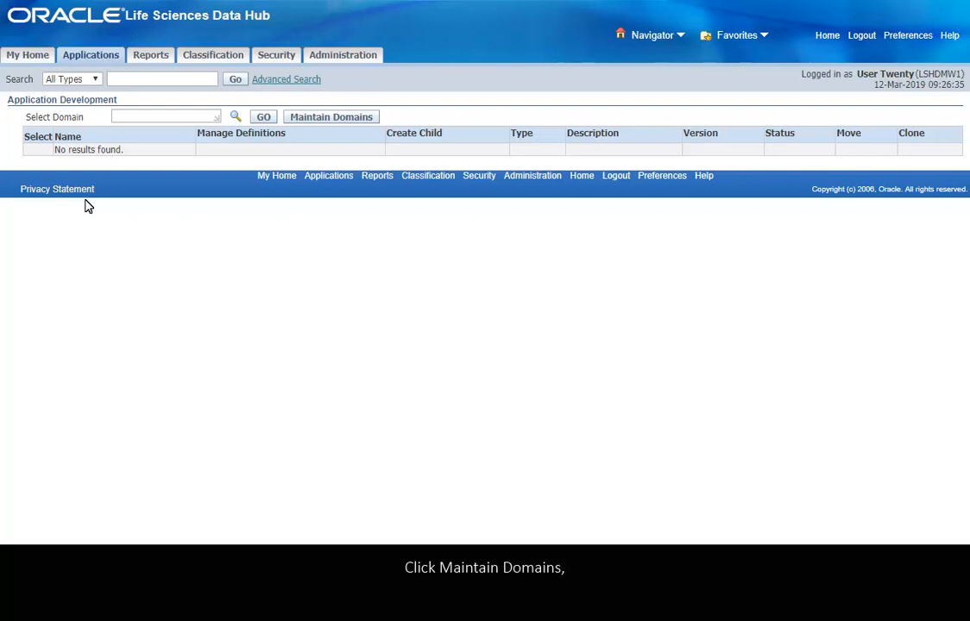
pyautogui.click(332, 118)
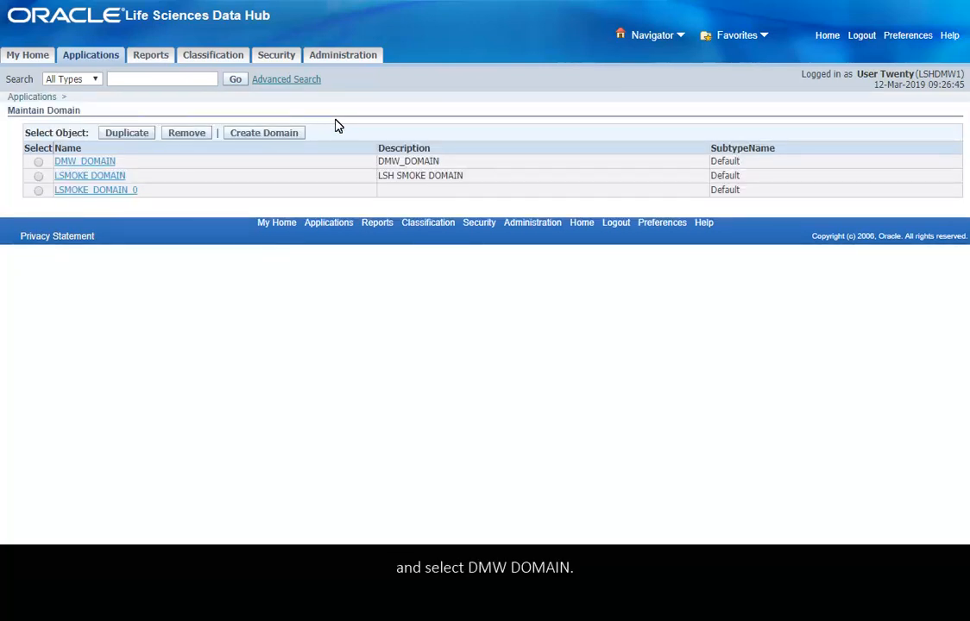
# Step: Drill through DMW_DOMAIN, DMW_UTILS and Custom_Functions into the SDTM_Functions Functions work area
pyautogui.click(85, 162)
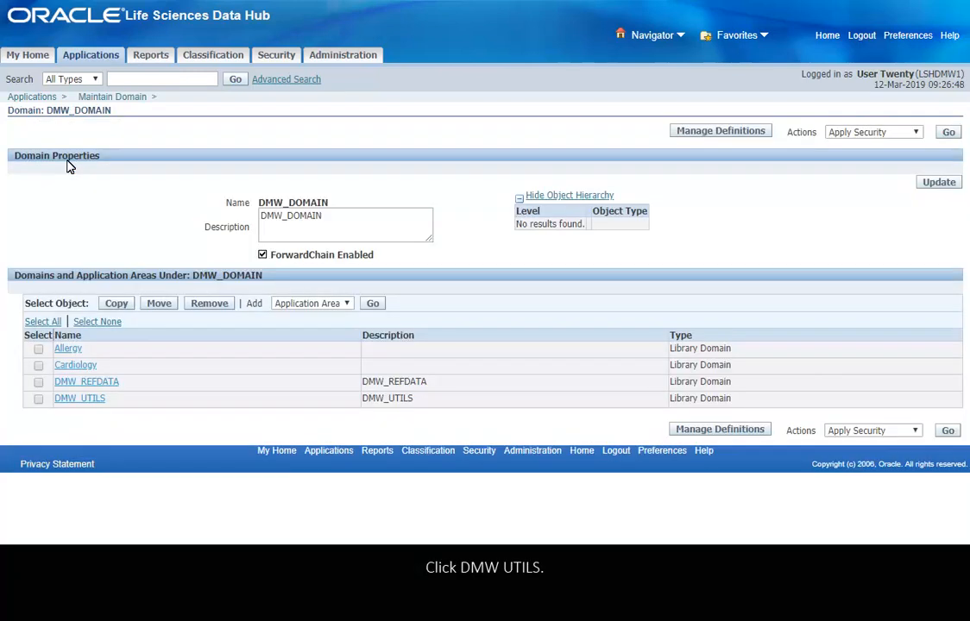
pyautogui.click(79, 397)
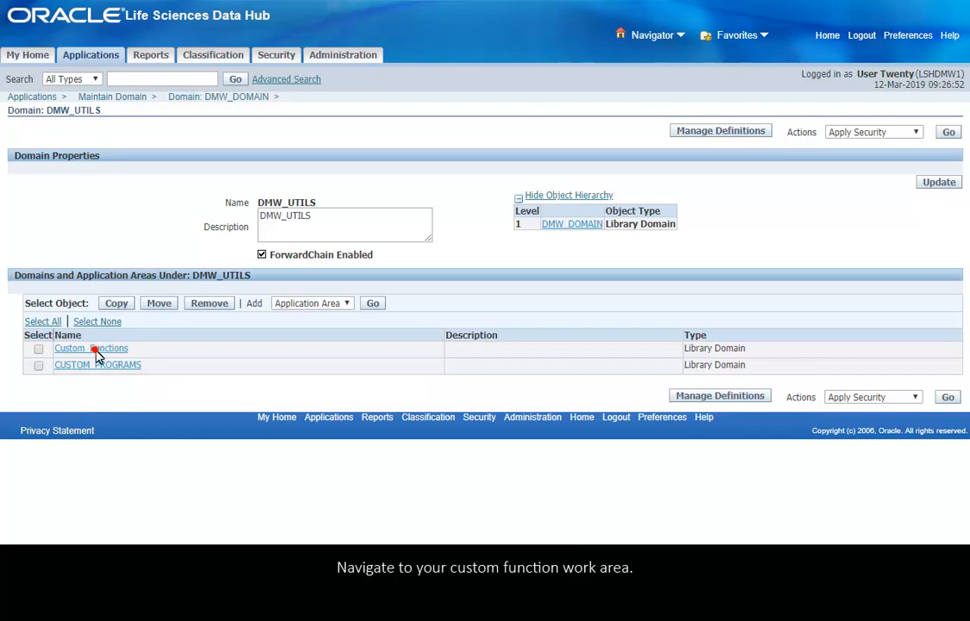
pyautogui.click(90, 348)
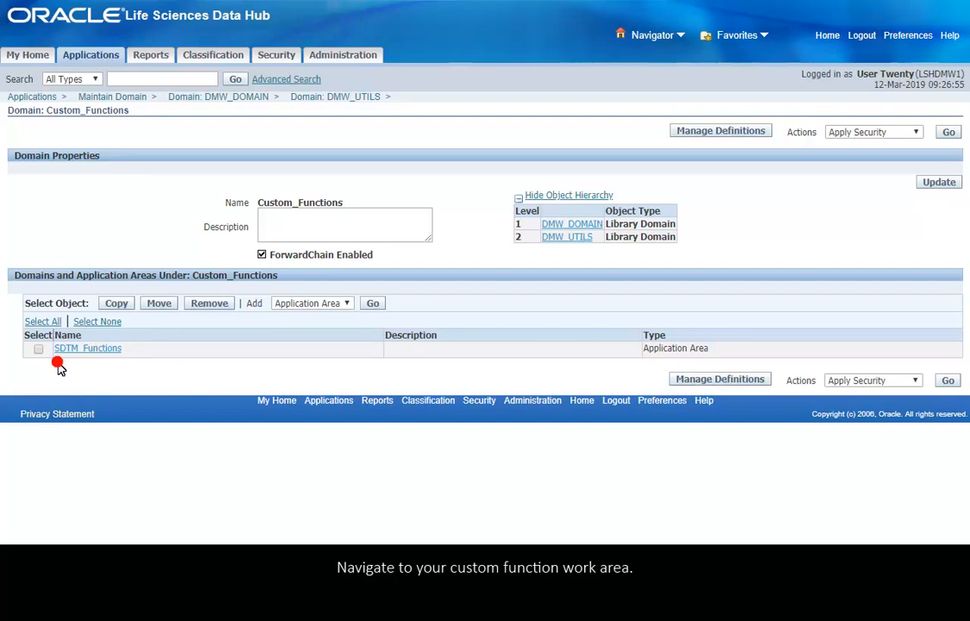
pyautogui.click(86, 348)
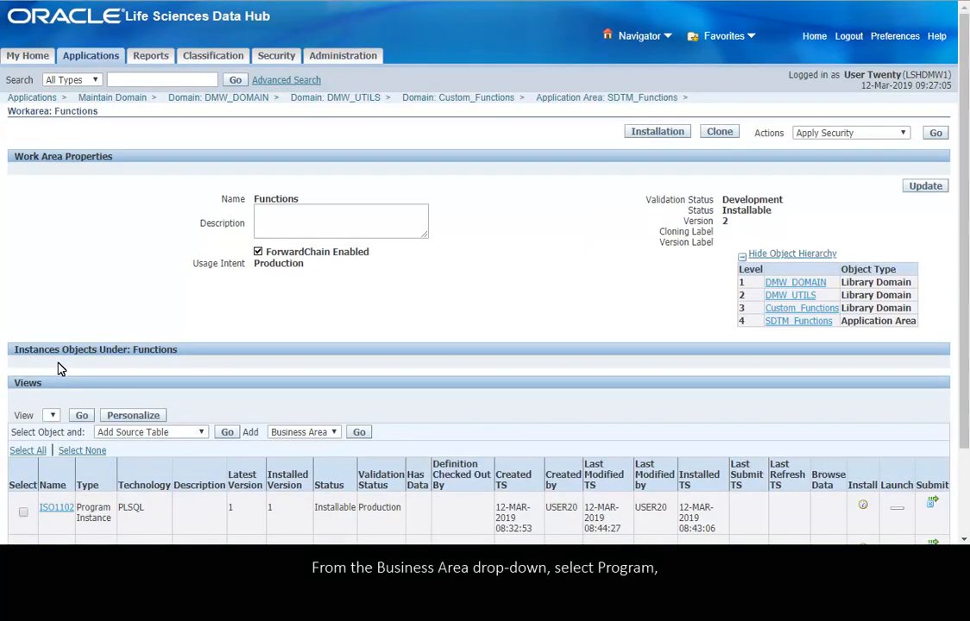
pyautogui.moveTo(302, 405)
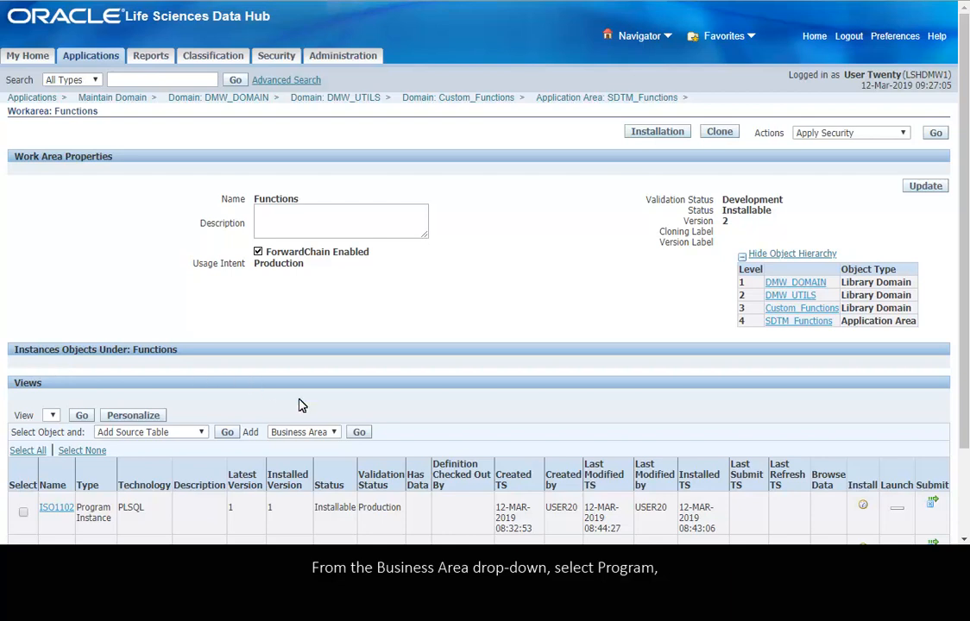
# Step: Add a new Program object to the Functions work area, reaching the Create Program page
pyautogui.click(304, 431)
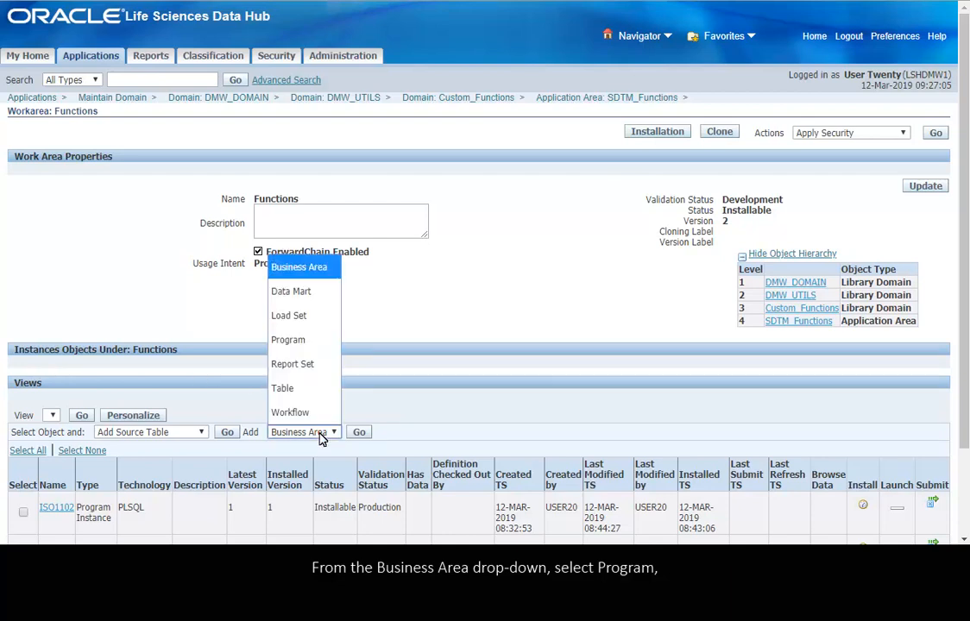
pyautogui.click(289, 338)
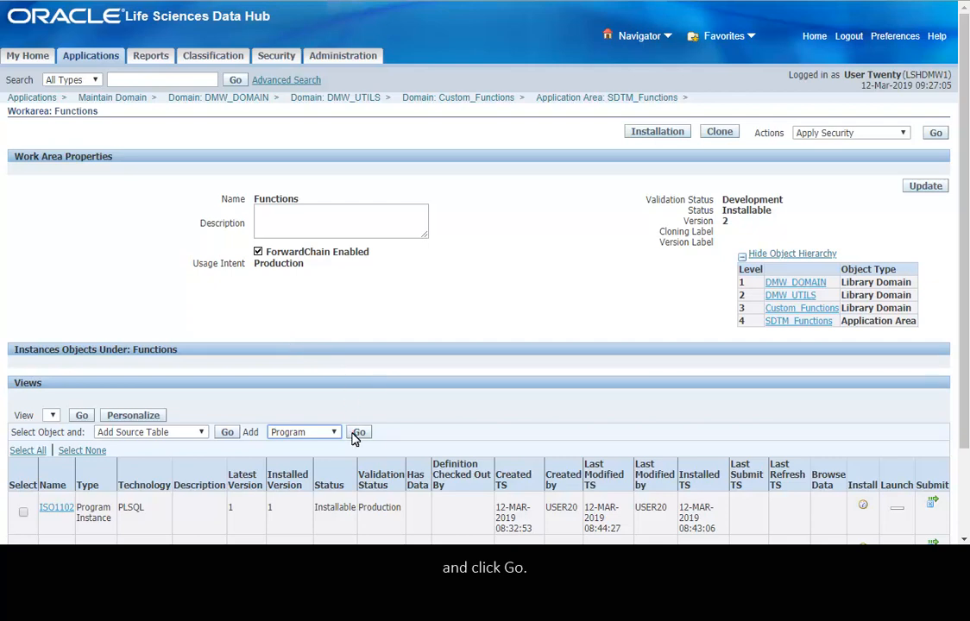
pyautogui.click(359, 431)
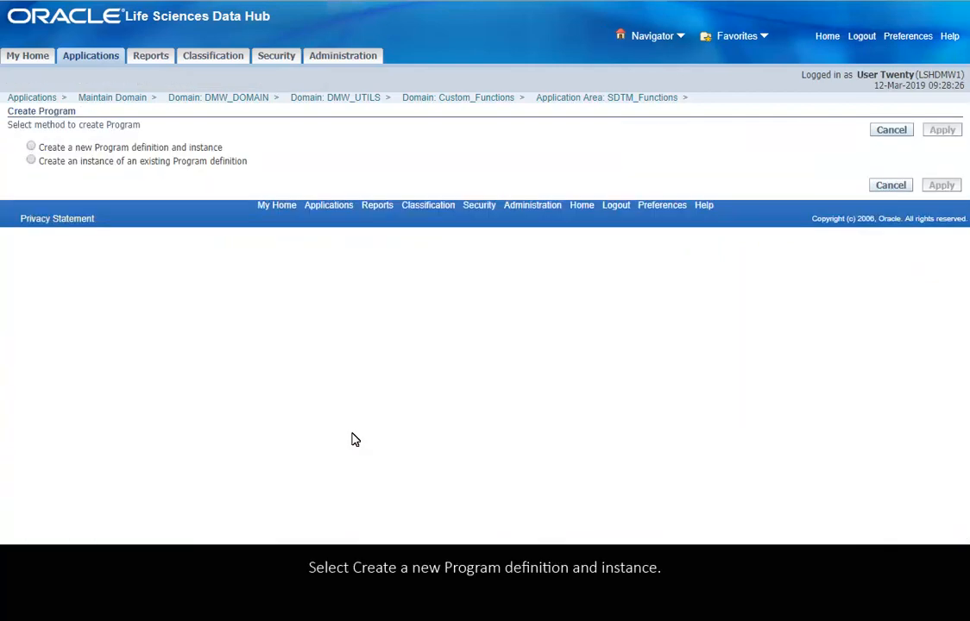
pyautogui.moveTo(155, 395)
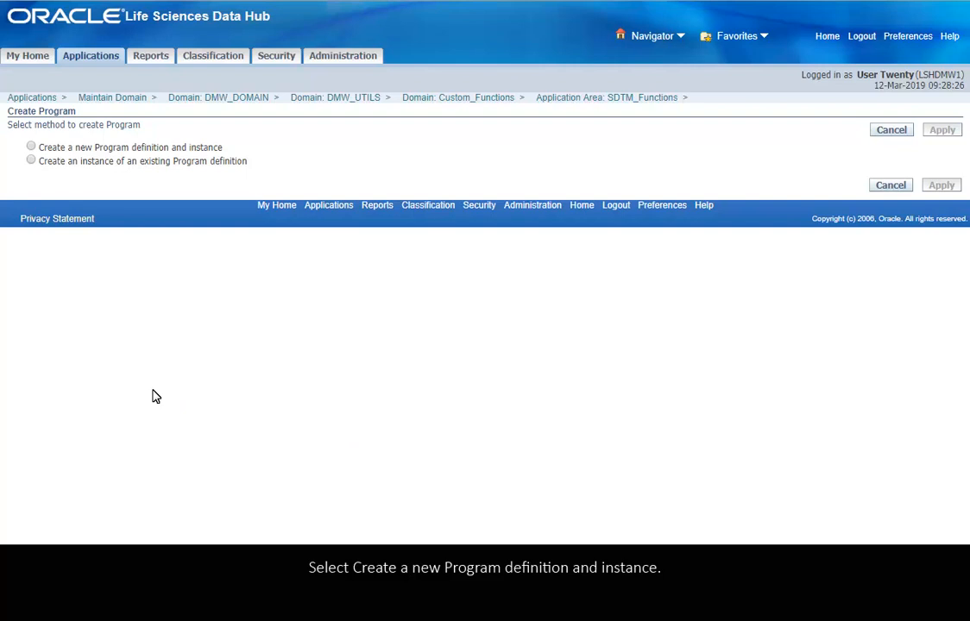
# Step: Create program definition and instance ISO_DATE_CONVERSION with Program Type PLSQL and apply
pyautogui.click(31, 147)
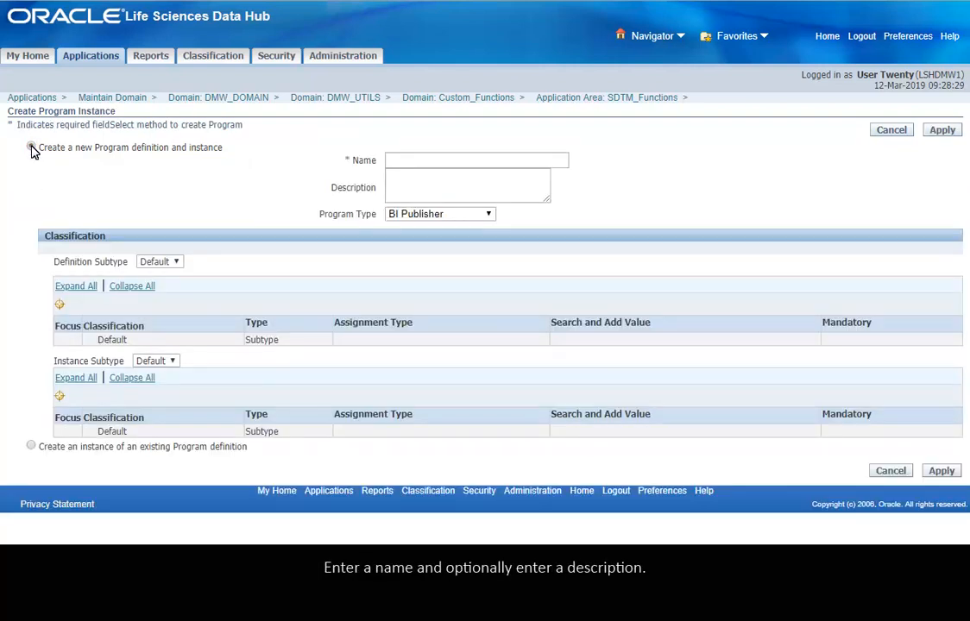
pyautogui.click(31, 146)
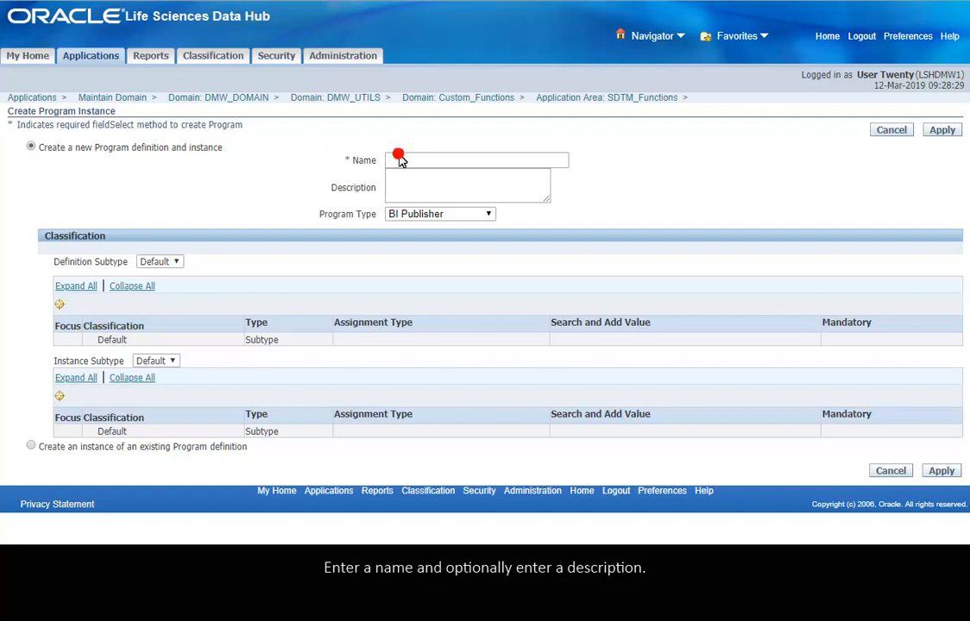
pyautogui.write('ISO_DATE_CONVERSION')
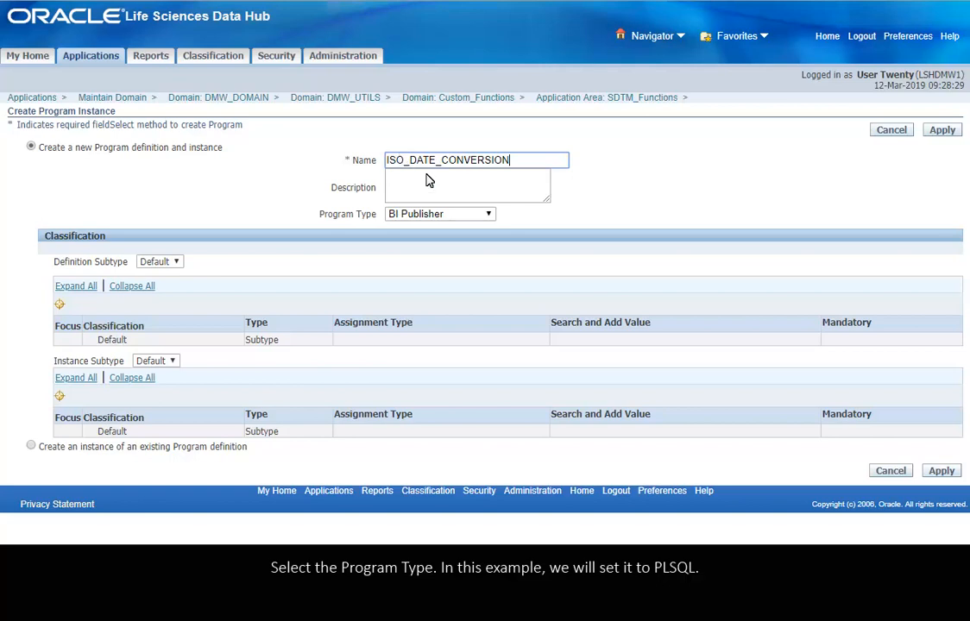
pyautogui.click(440, 214)
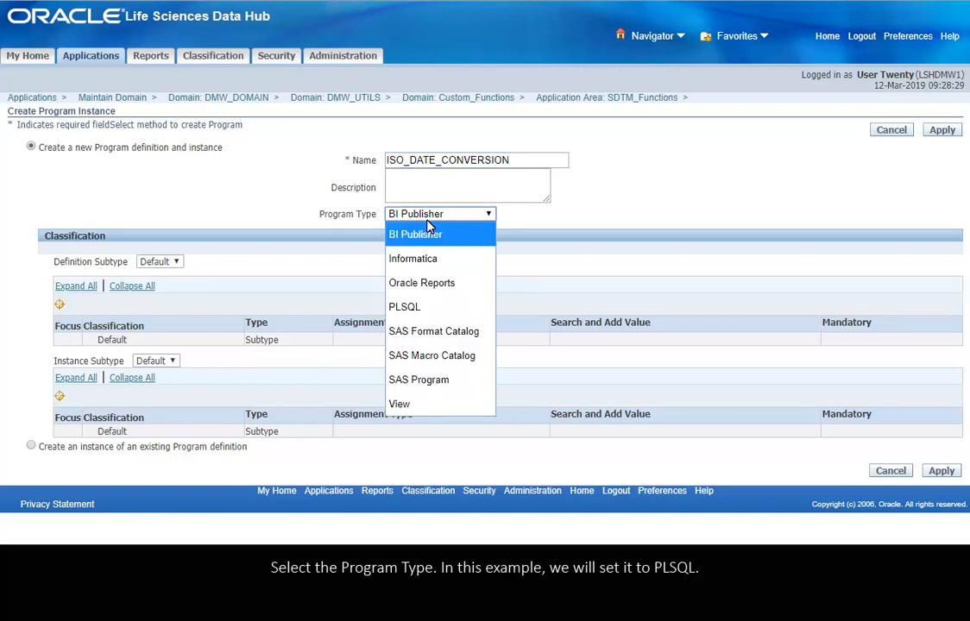
pyautogui.click(404, 307)
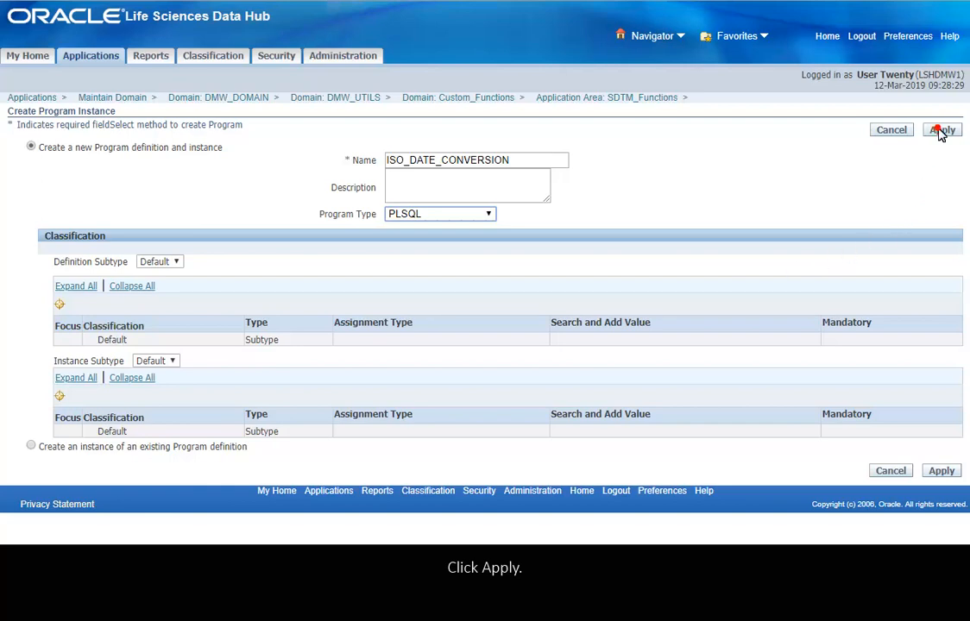
pyautogui.click(942, 130)
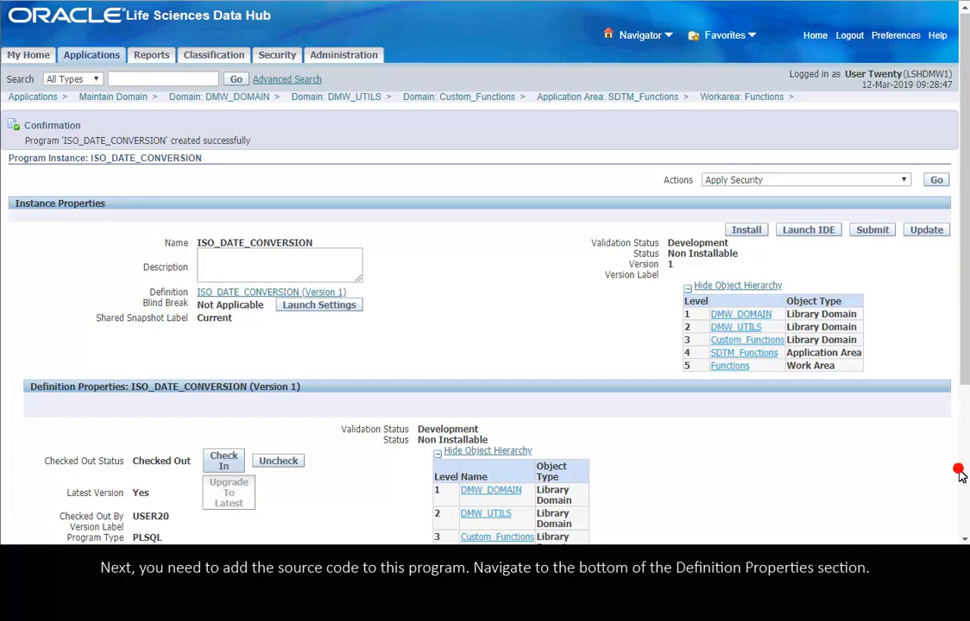
# Step: From Definition Properties' Source Code list, start adding source code to ISO_DATE_CONVERSION
pyautogui.scroll(-3)
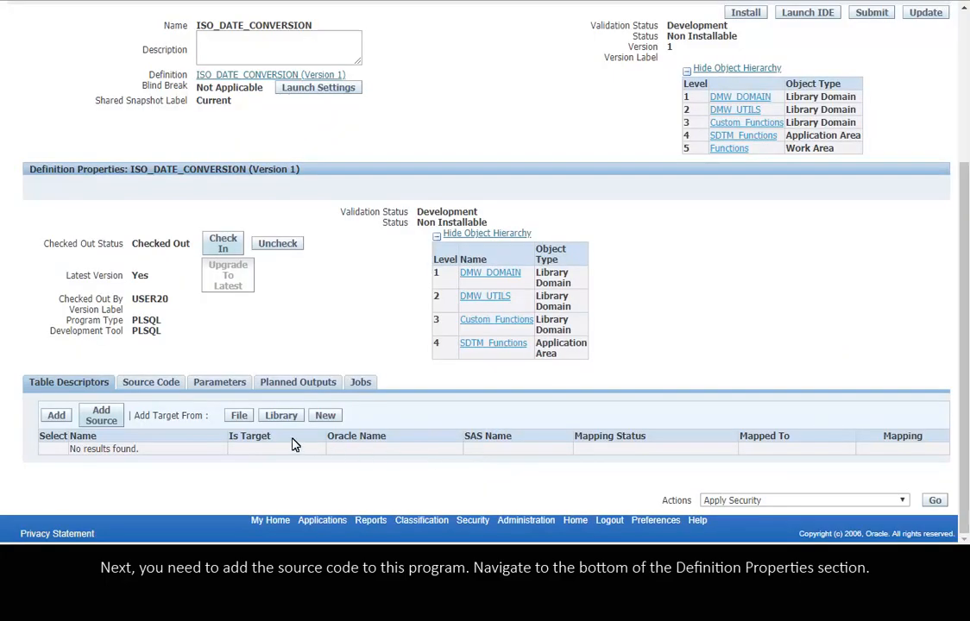
pyautogui.click(150, 383)
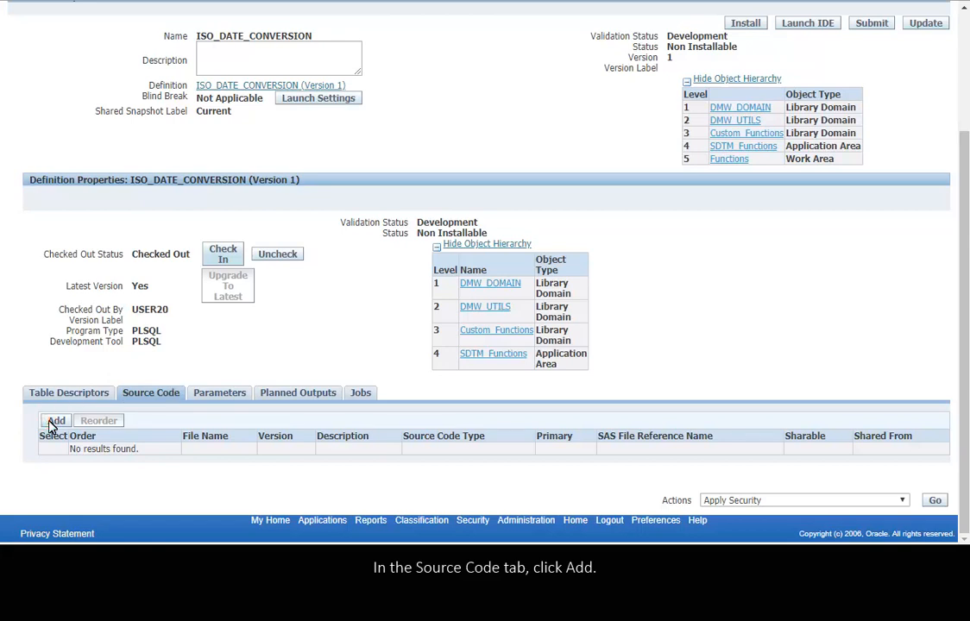
pyautogui.click(55, 421)
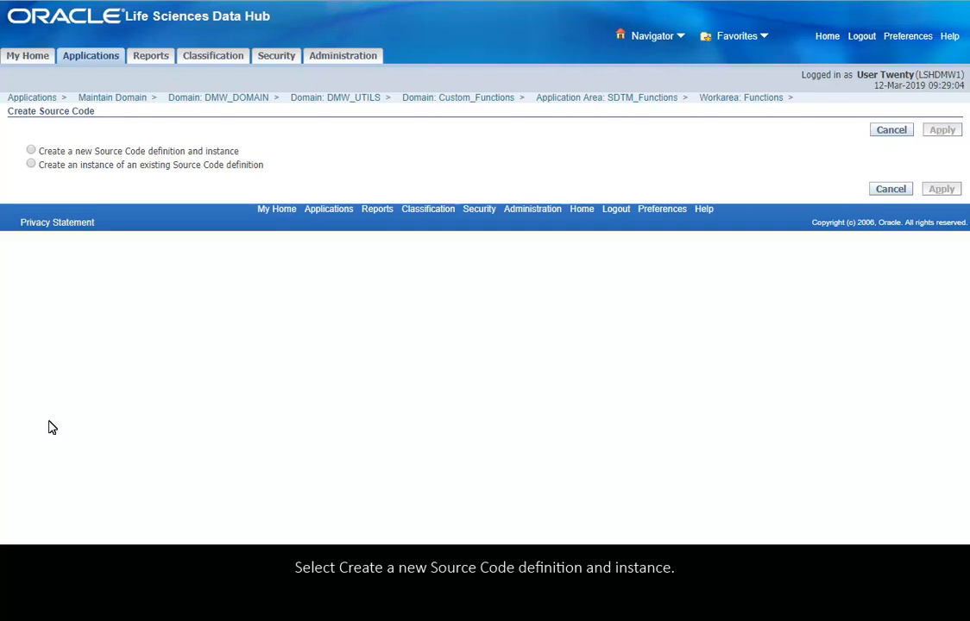
# Step: Create new sharable source code ISO_DATE_CONVERSION.sql holding package cFunctionPKG with procedure getISODate
pyautogui.click(31, 150)
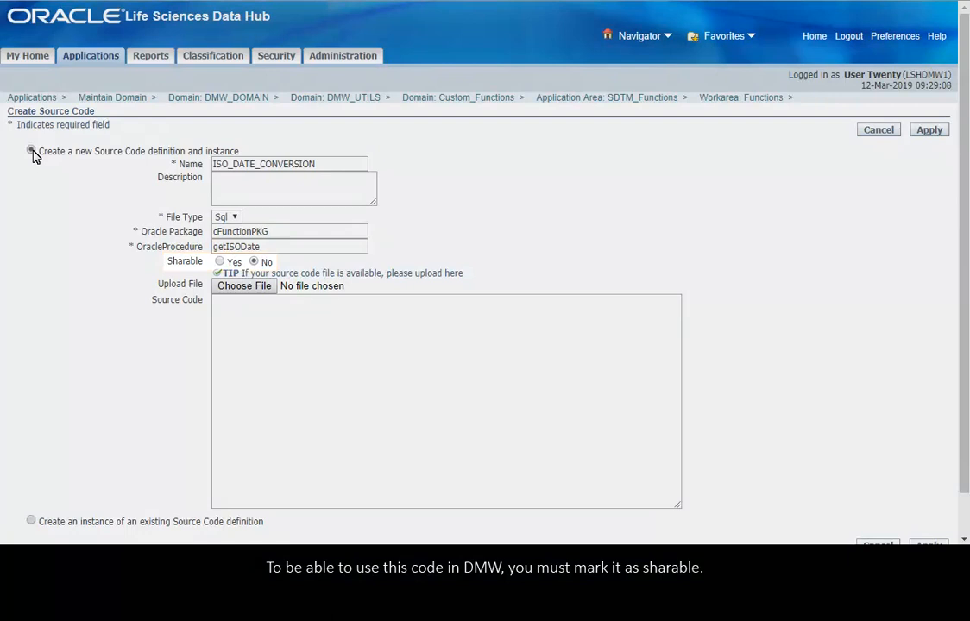
pyautogui.click(220, 263)
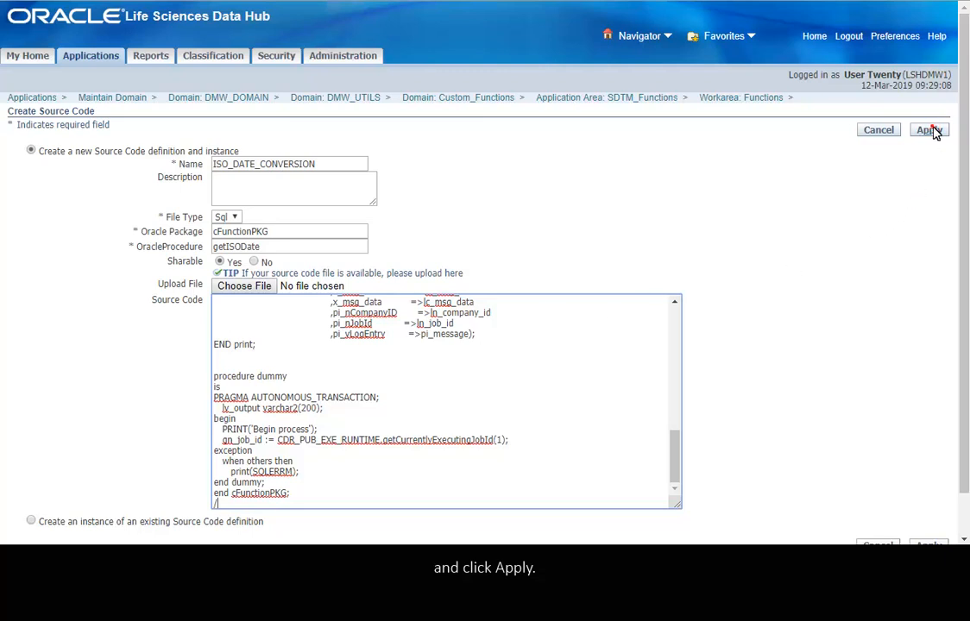
pyautogui.click(928, 129)
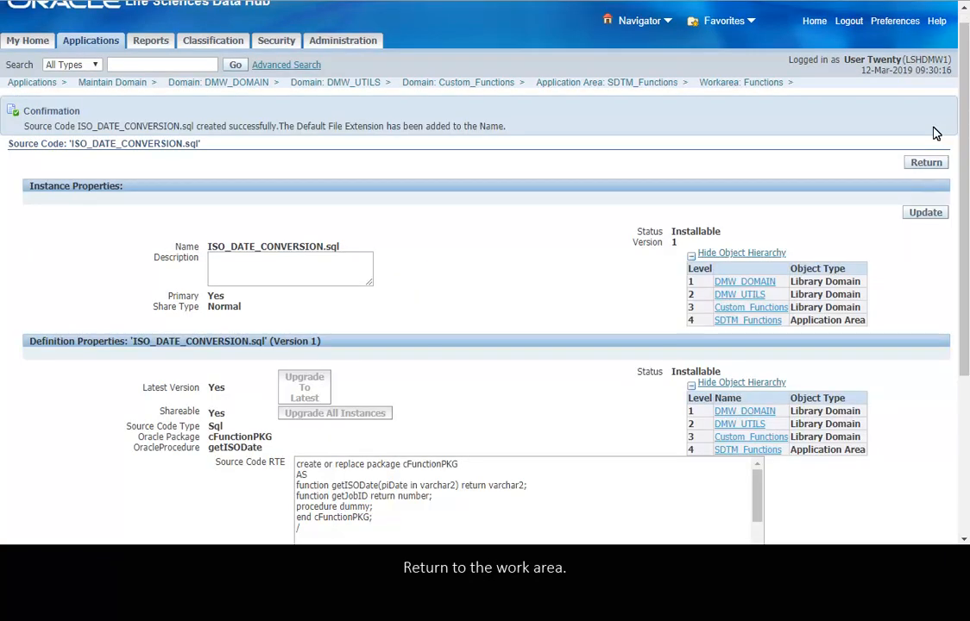
# Step: Return to the ISO_DATE_CONVERSION program instance and install it
pyautogui.click(925, 162)
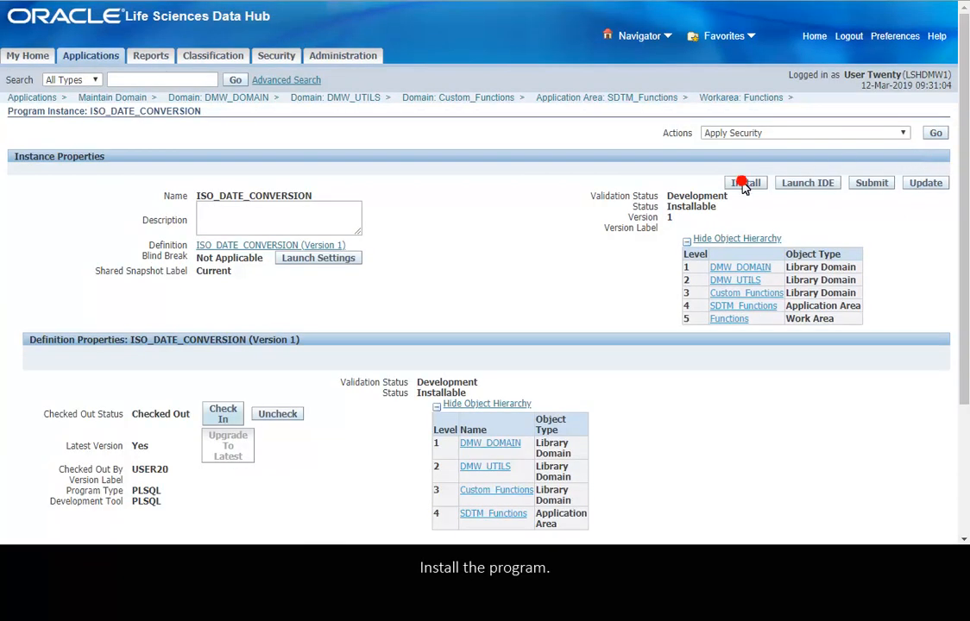
pyautogui.click(744, 182)
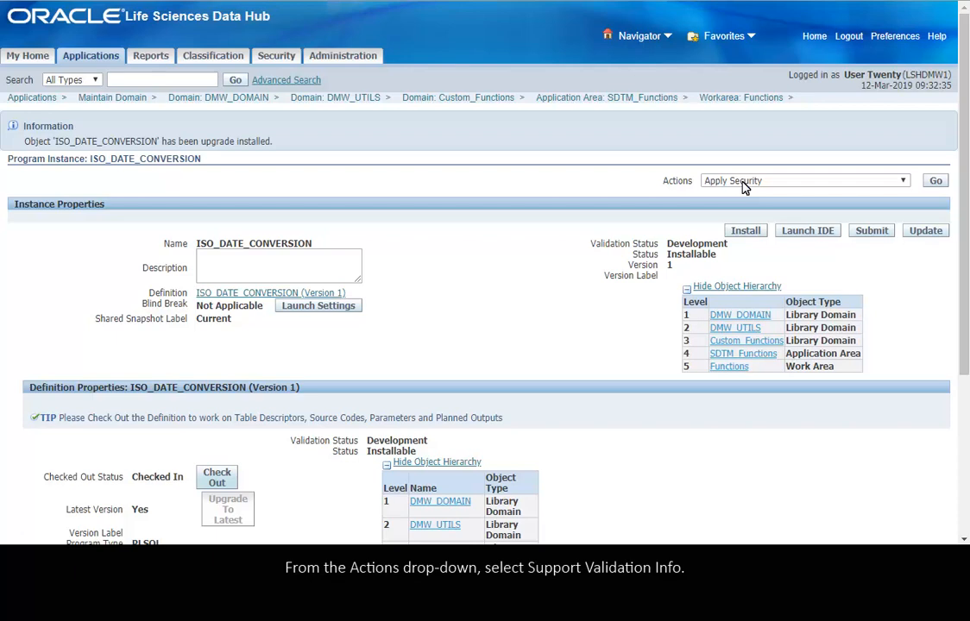
pyautogui.moveTo(894, 186)
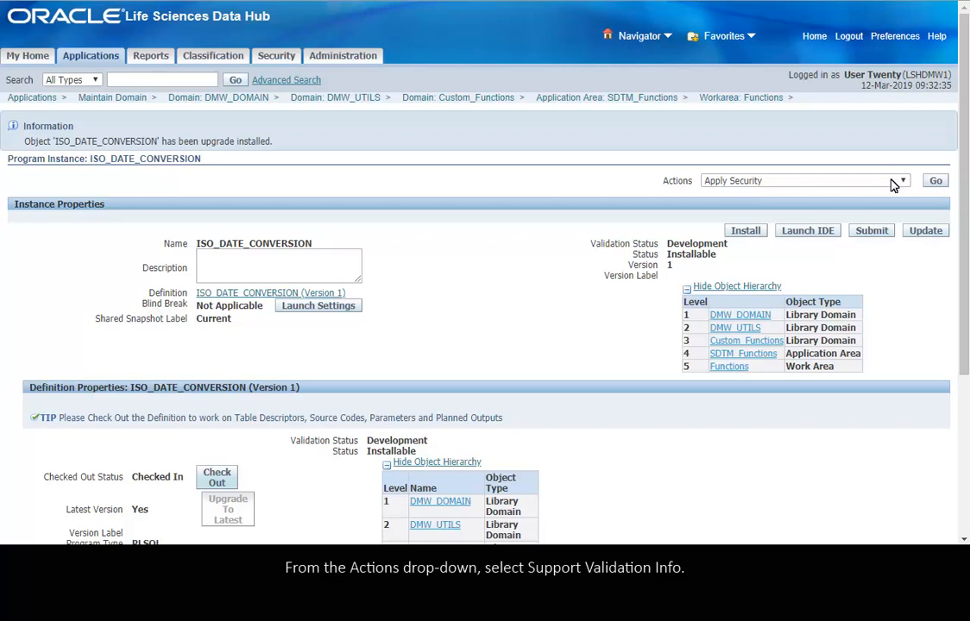
# Step: Run the Support Validation Info action to reach ISO_DATE_CONVERSION's Validation Status page
pyautogui.click(902, 181)
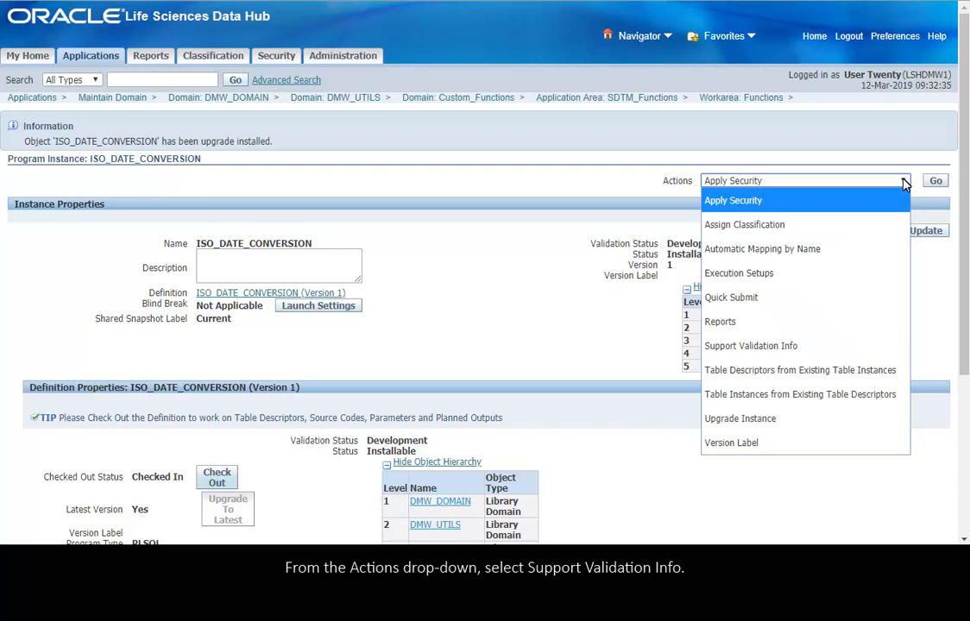
pyautogui.click(749, 345)
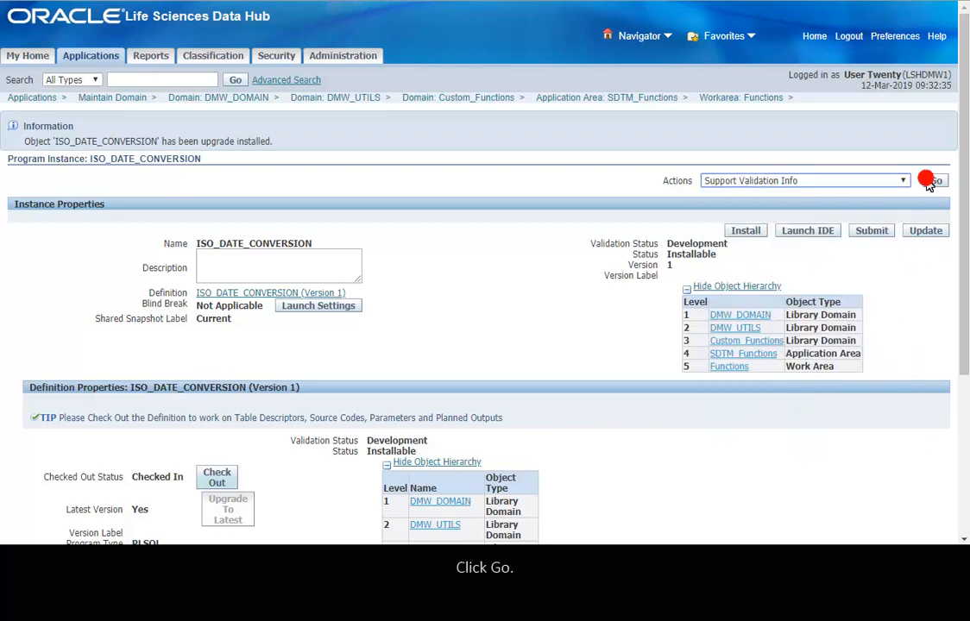
pyautogui.click(932, 182)
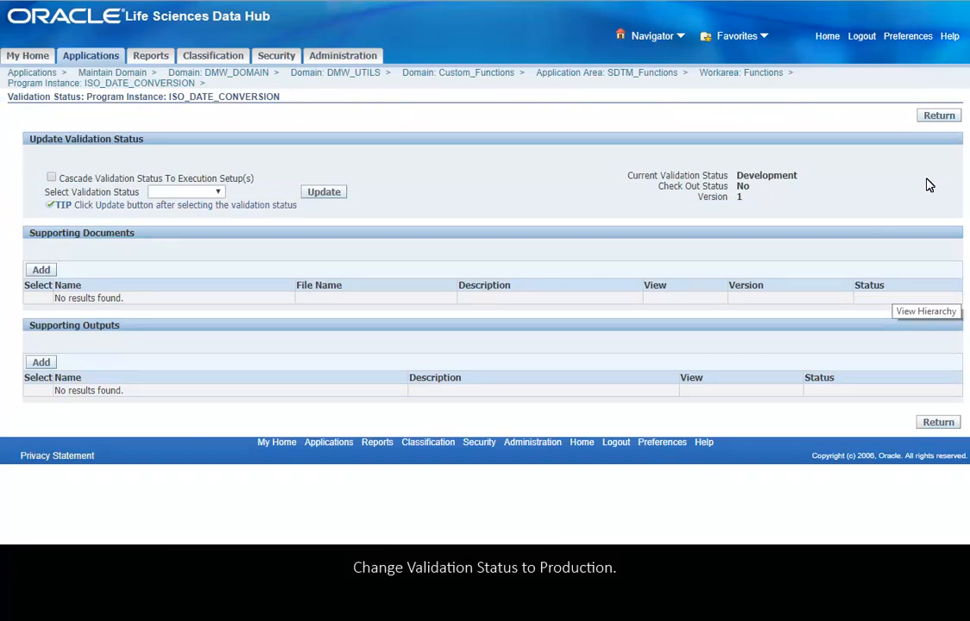
pyautogui.moveTo(245, 192)
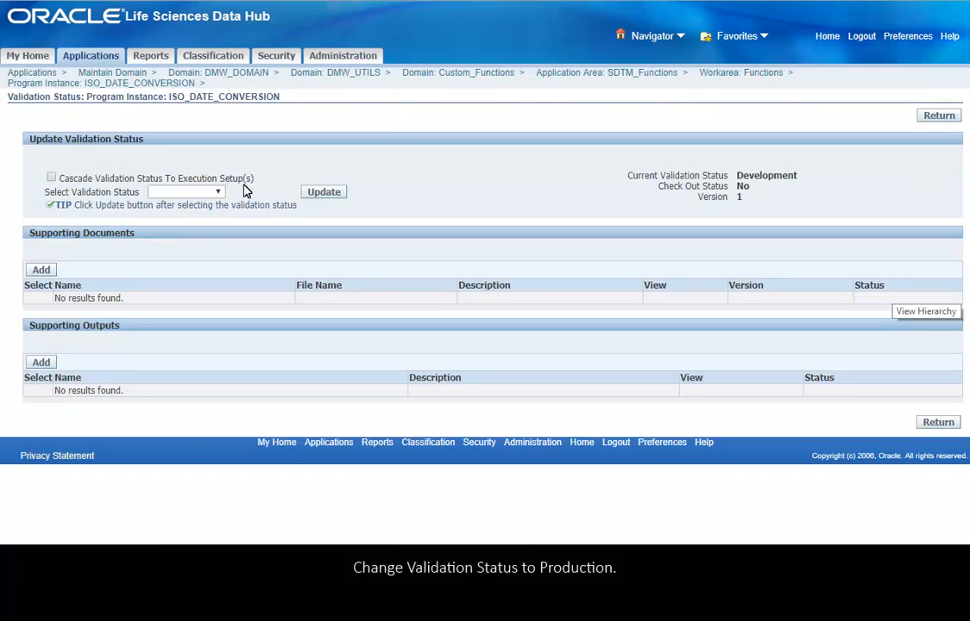
# Step: Update validation status to Production, confirm the related-objects warning, and return to the instance
pyautogui.click(218, 192)
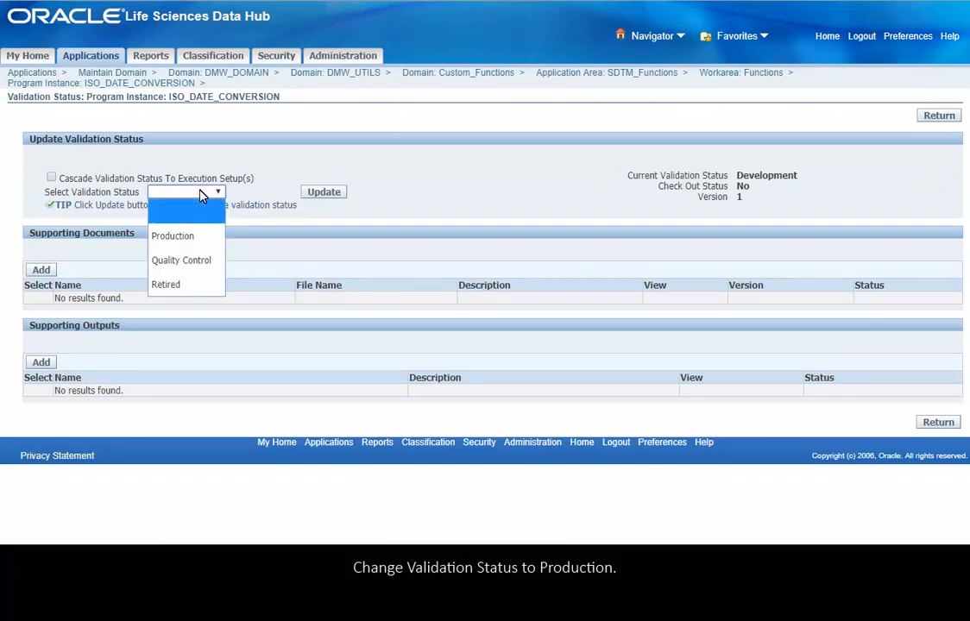
pyautogui.click(173, 234)
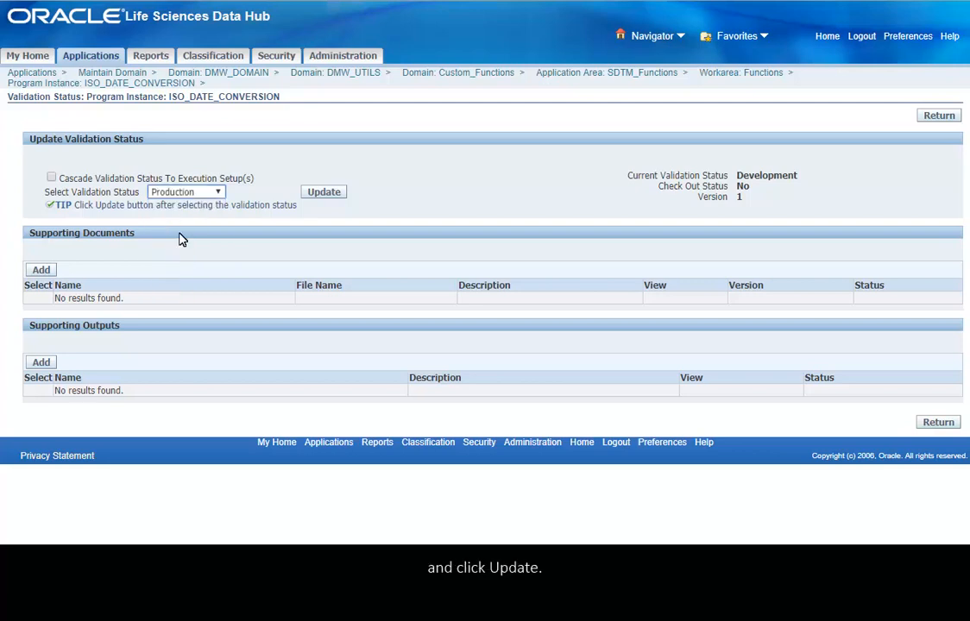
pyautogui.click(324, 191)
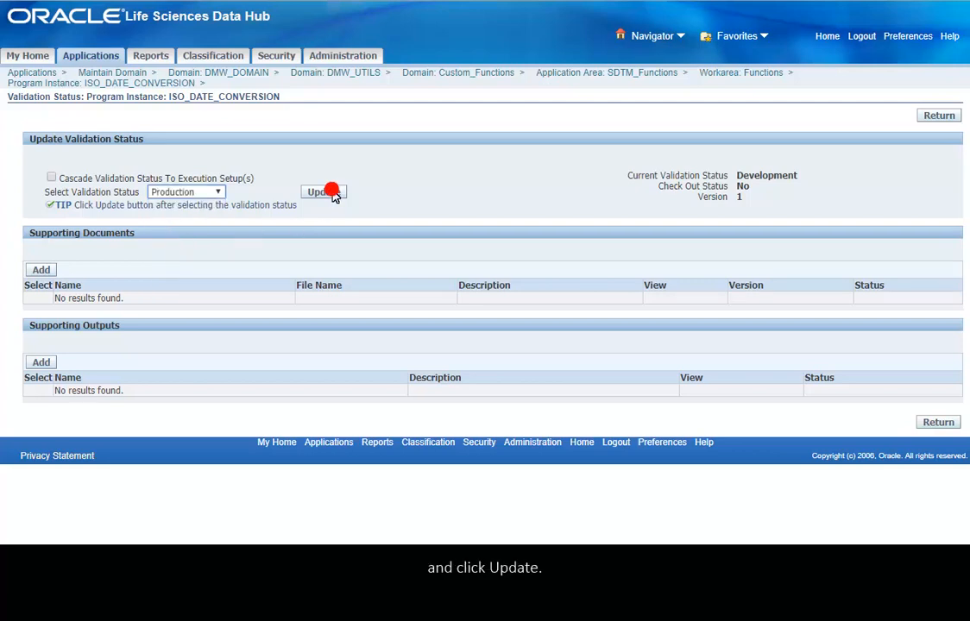
pyautogui.click(323, 191)
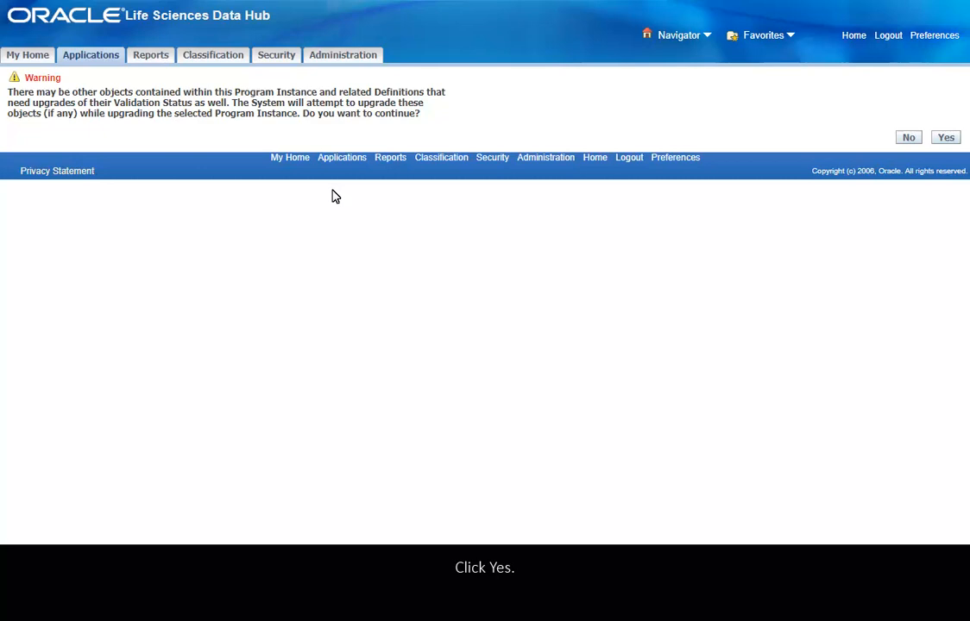
pyautogui.moveTo(945, 138)
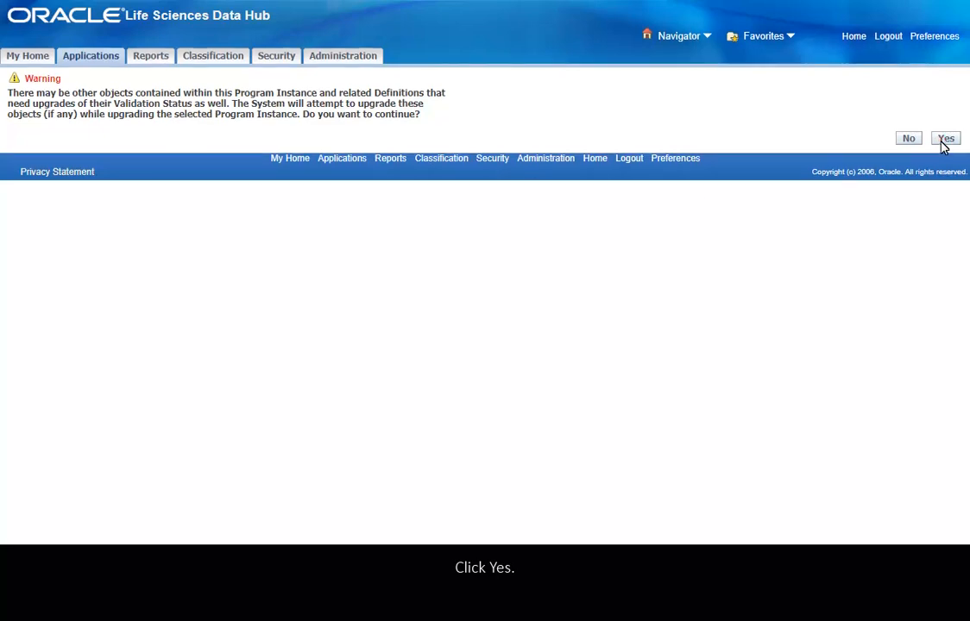
pyautogui.click(945, 139)
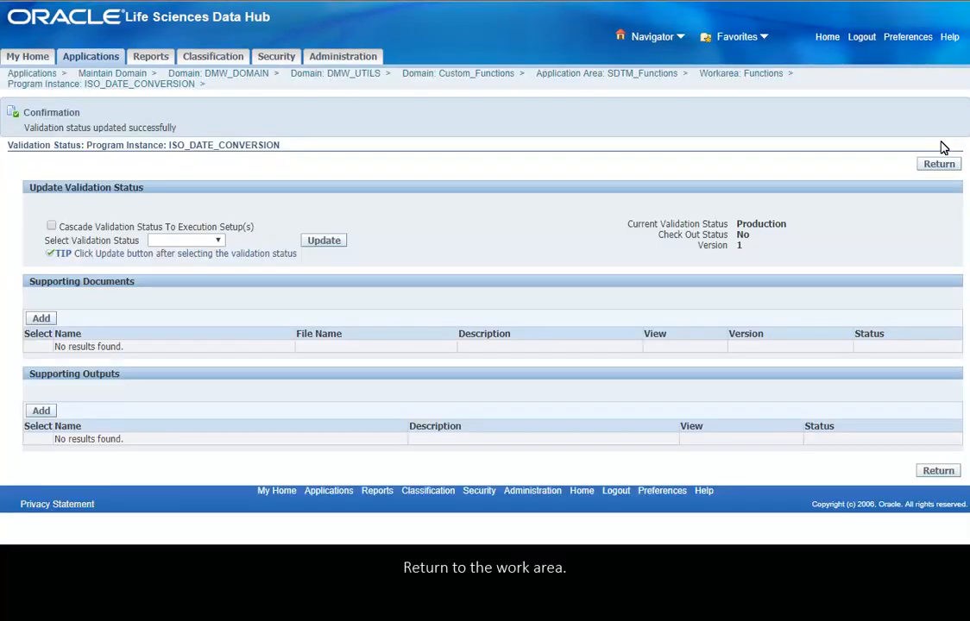
pyautogui.click(939, 164)
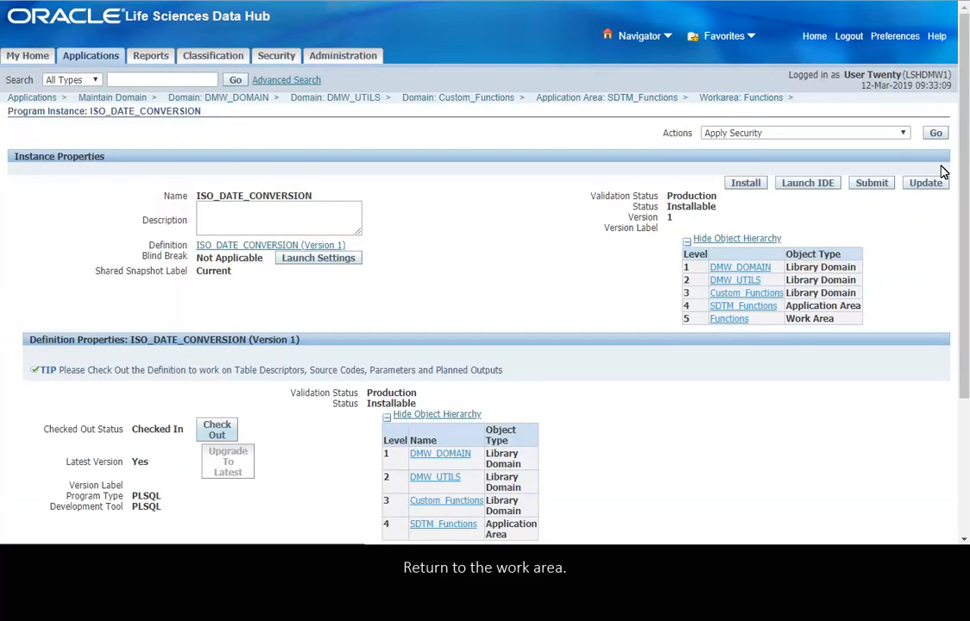
pyautogui.moveTo(762, 97)
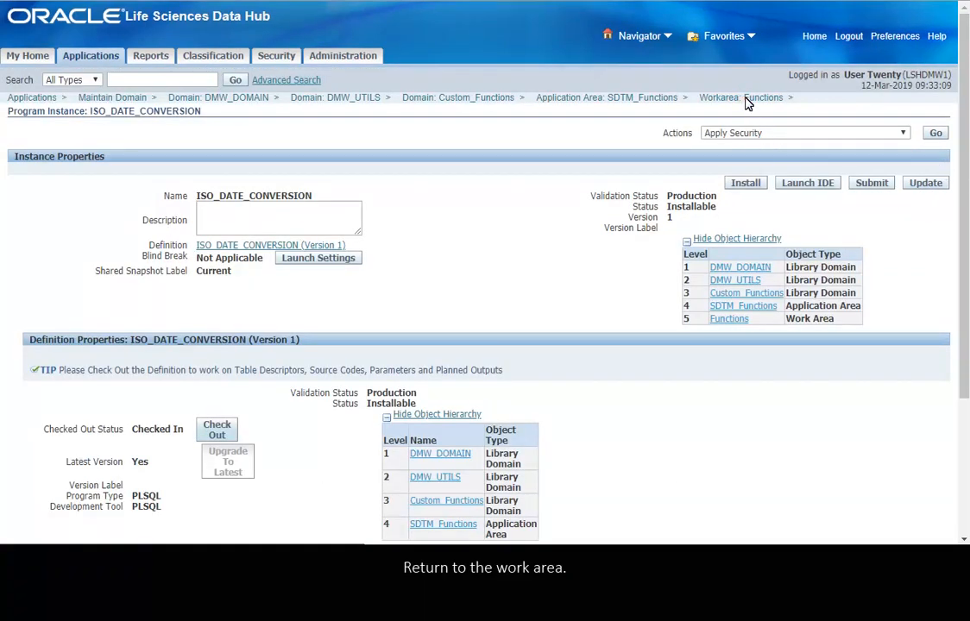
# Step: Go to the Functions work area and run its Update Usage Intent action
pyautogui.click(763, 96)
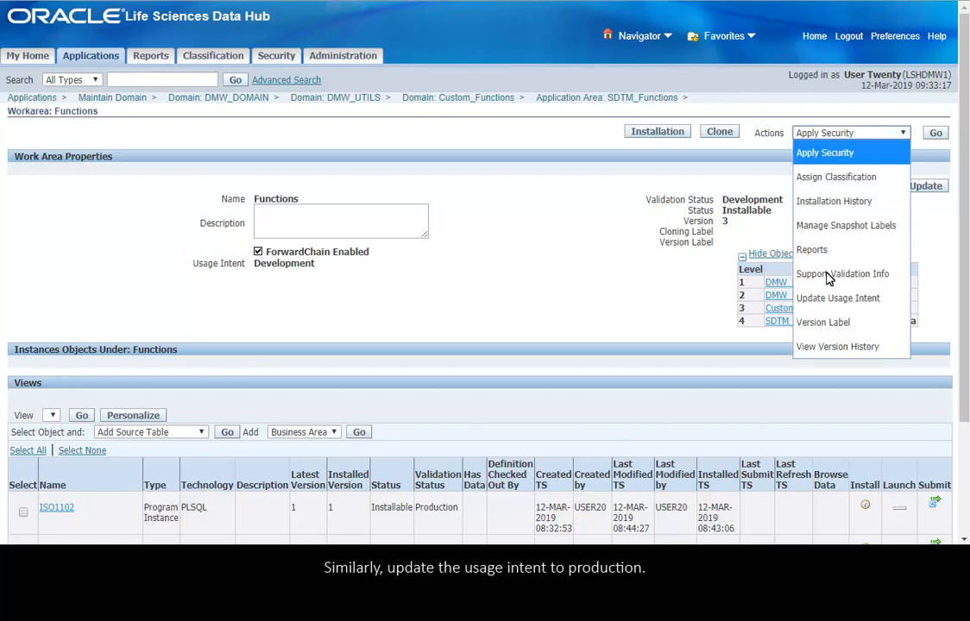
pyautogui.click(837, 297)
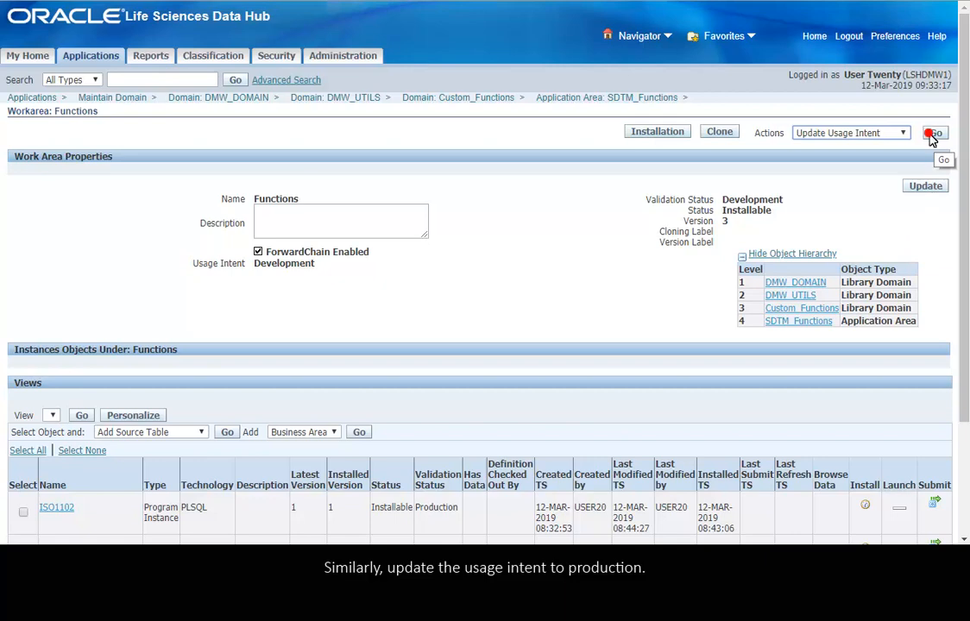
pyautogui.click(935, 132)
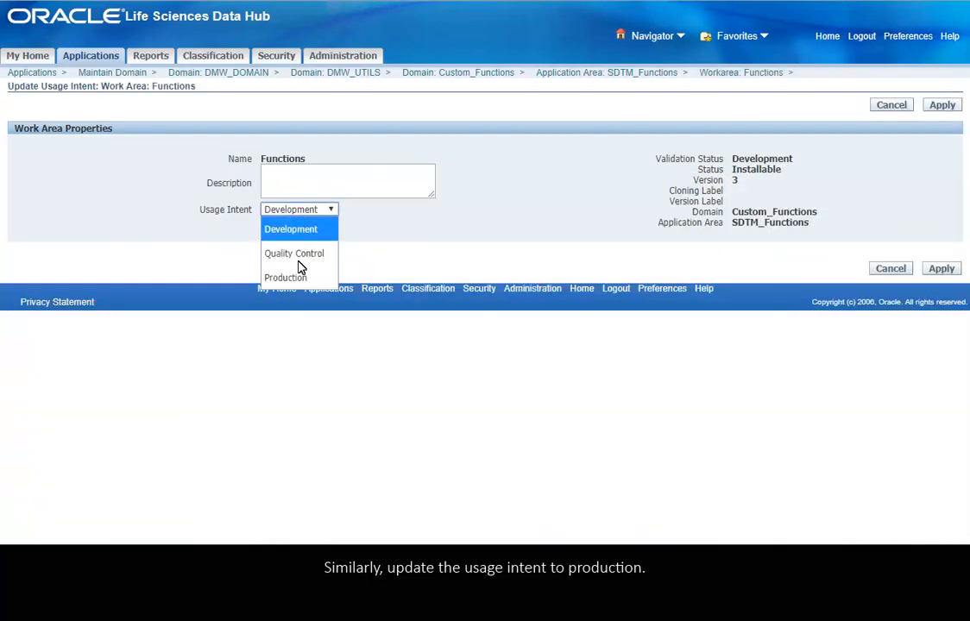
# Step: Set the Functions work area's usage intent to Production and apply, ISO_DATE_CONVERSION listed installable
pyautogui.click(285, 276)
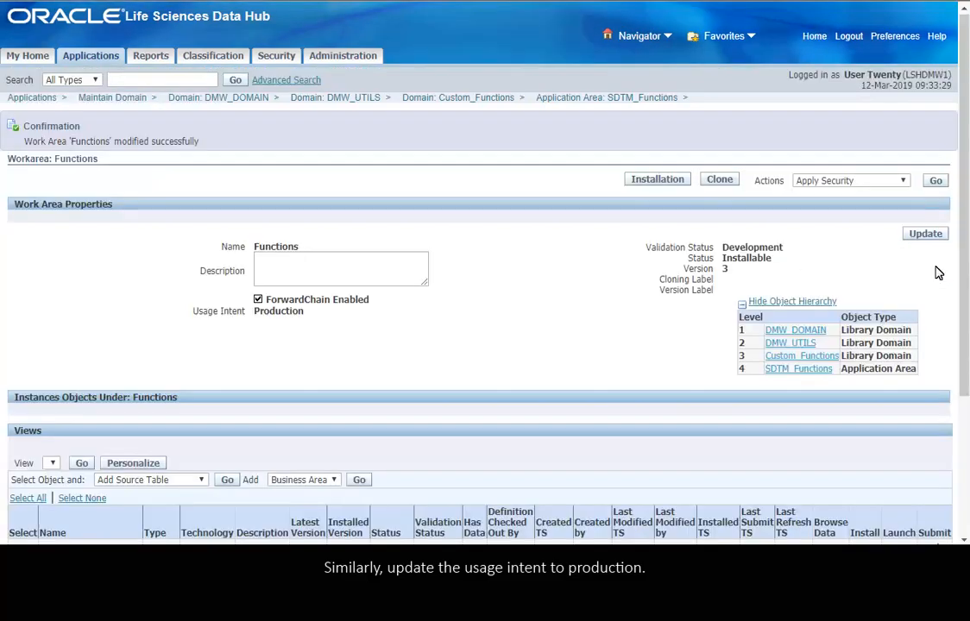
pyautogui.scroll(-3)
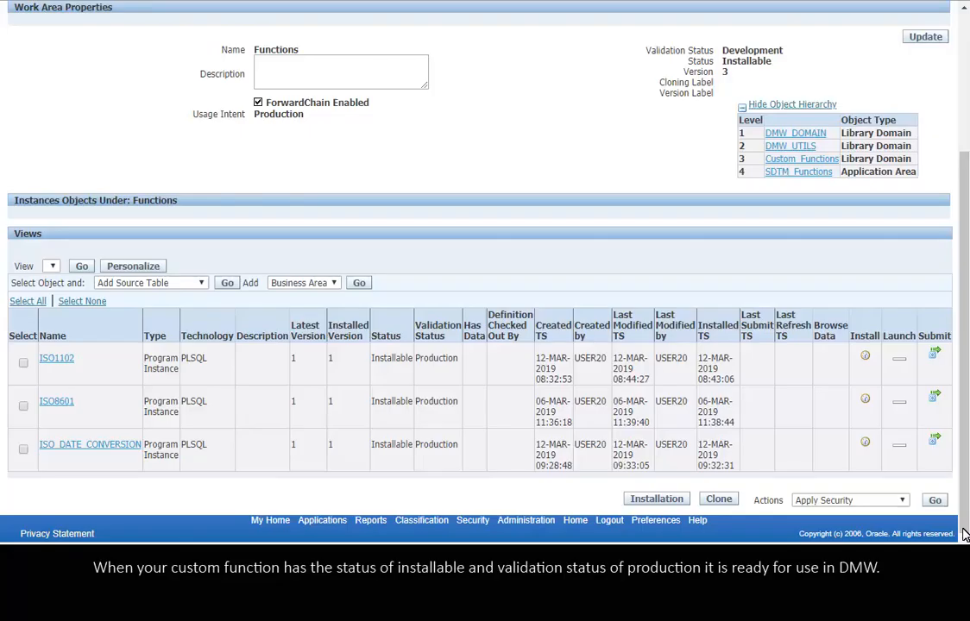